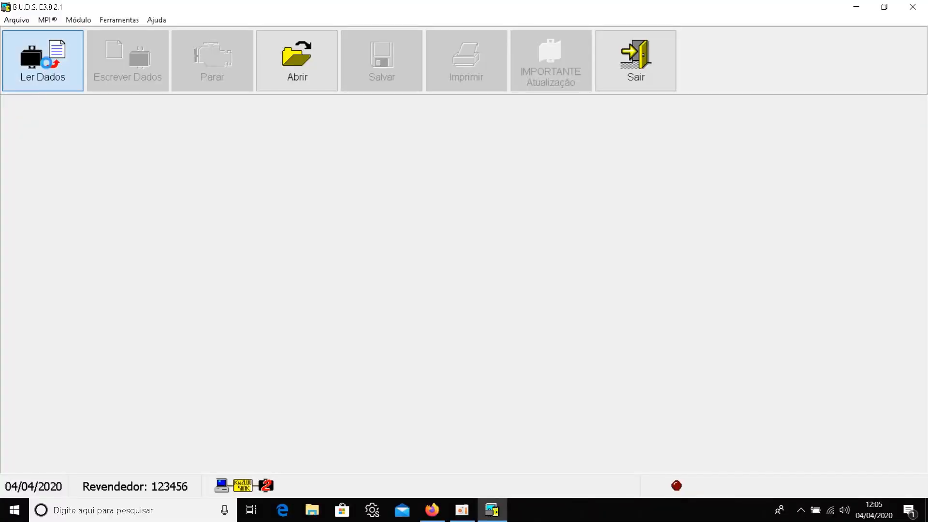
- Read the vehicle data with Ler Dados and dismiss the security coding mismatch warning
left_click(42, 60)
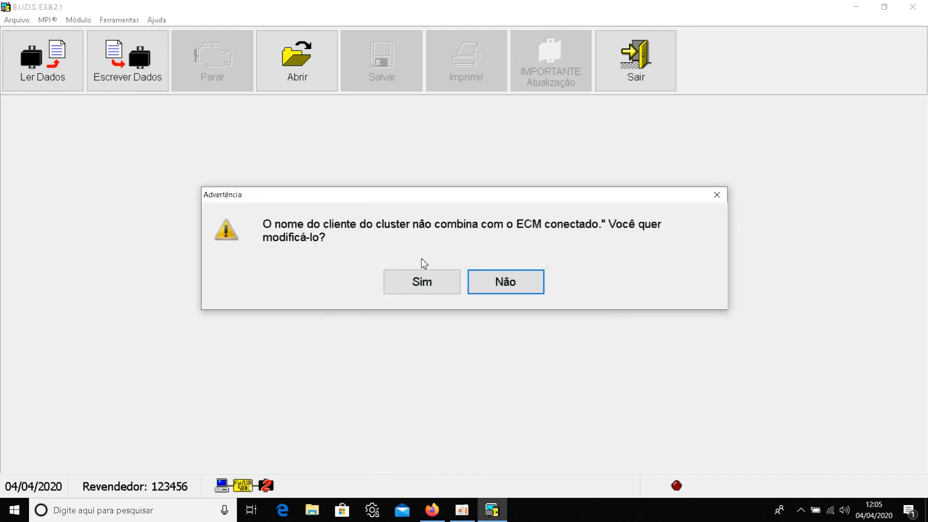
mouse_move(467, 236)
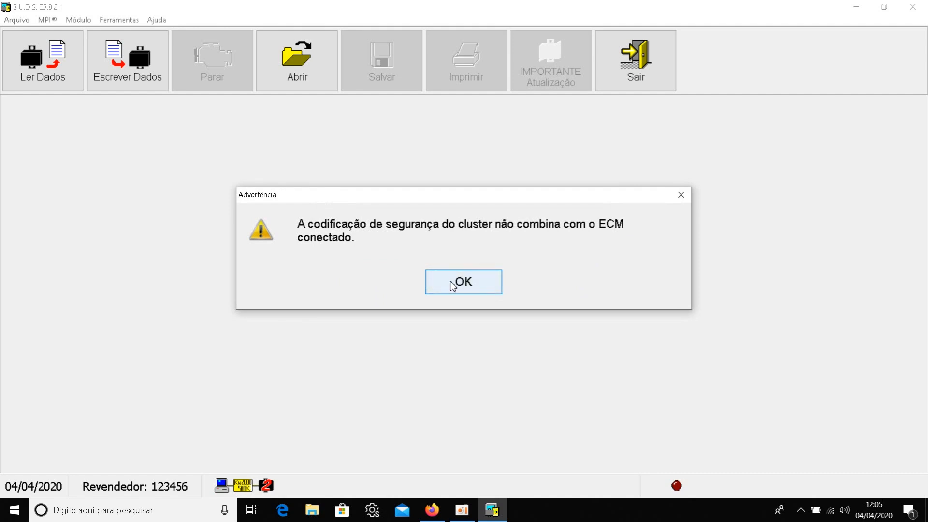
left_click(463, 282)
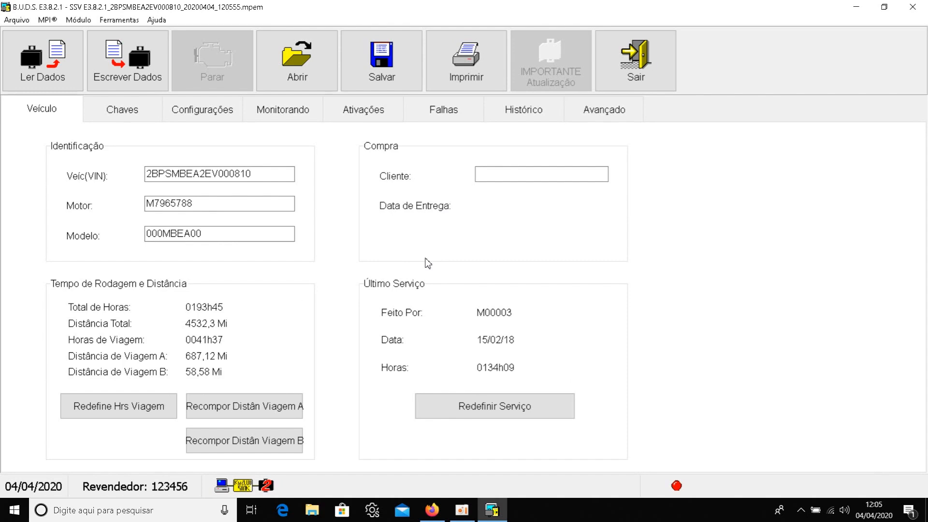
mouse_move(381, 242)
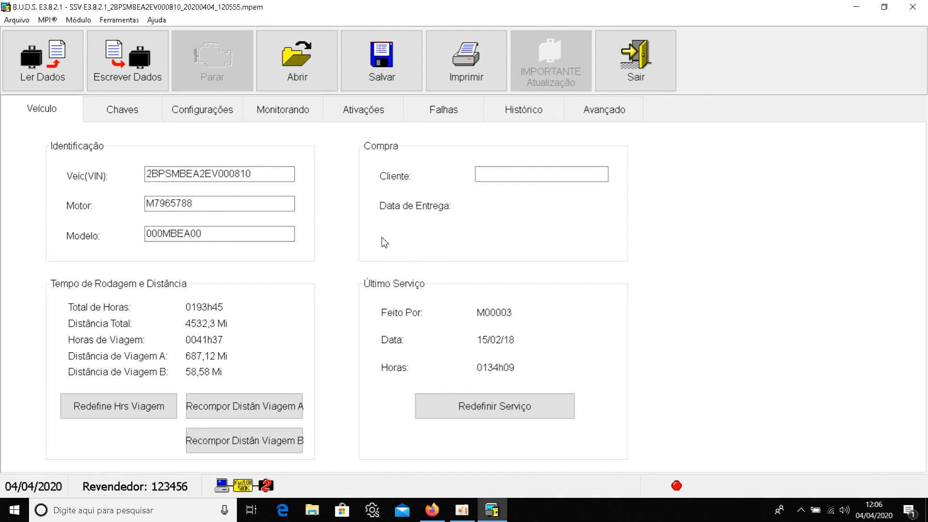
mouse_move(372, 235)
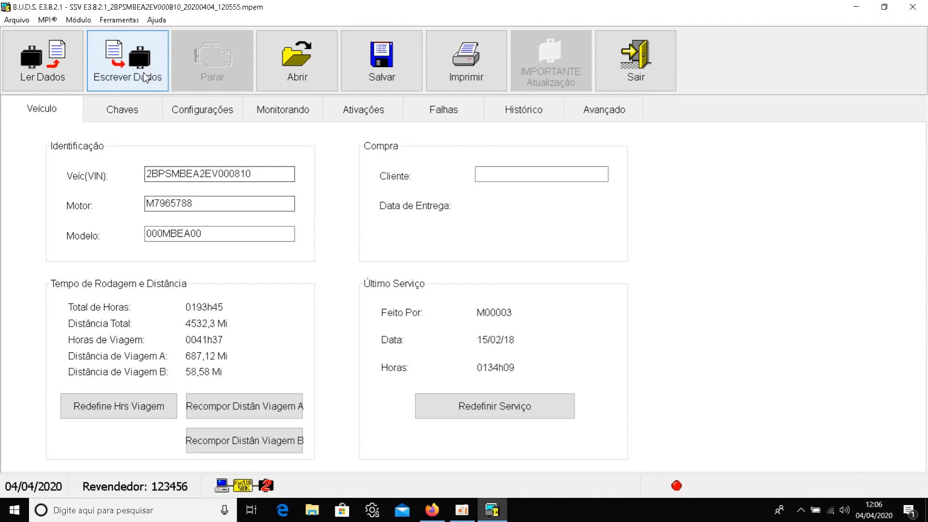
- Open Módulo > Cluster > Codificação de Segurança to show ECM and cluster codes
left_click(78, 20)
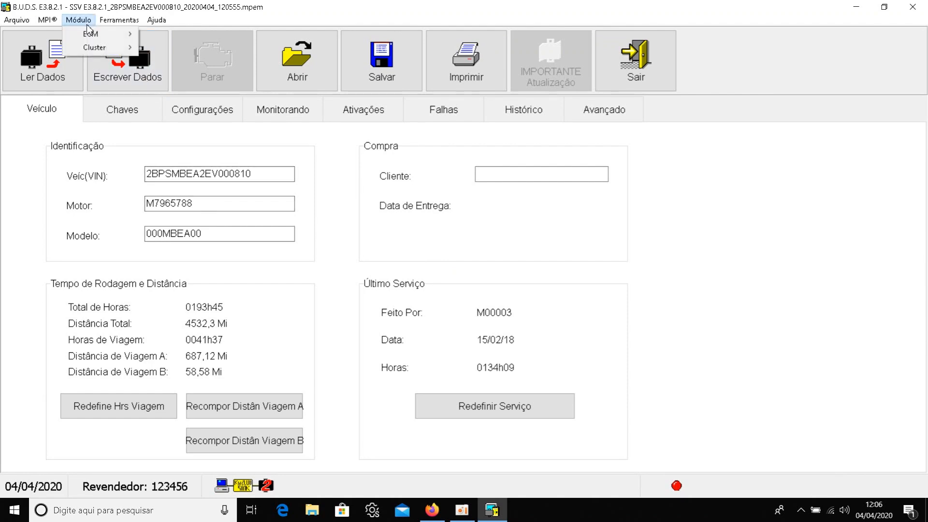
mouse_move(90, 33)
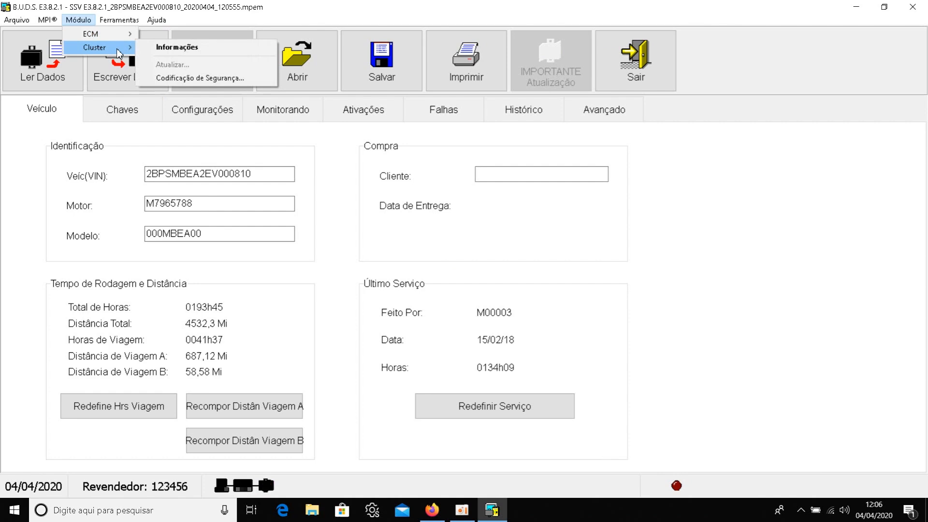
left_click(201, 77)
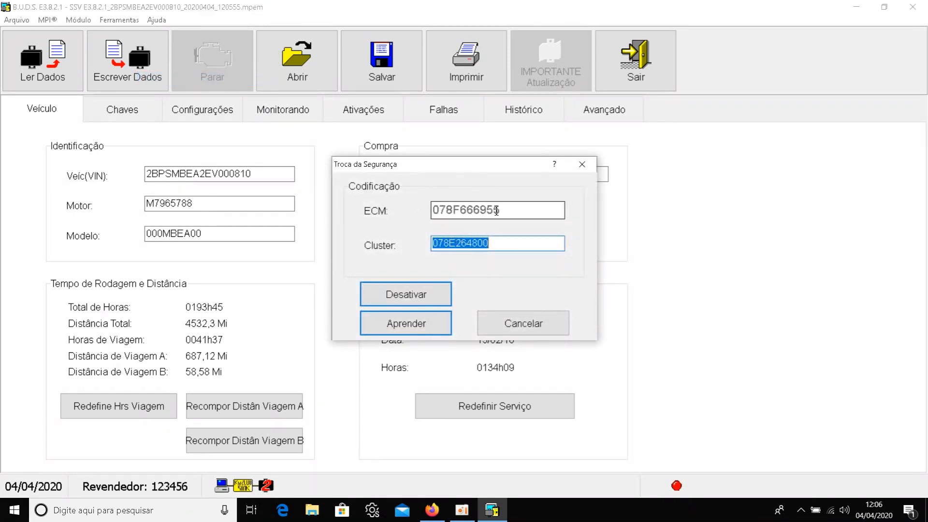
left_click(498, 209)
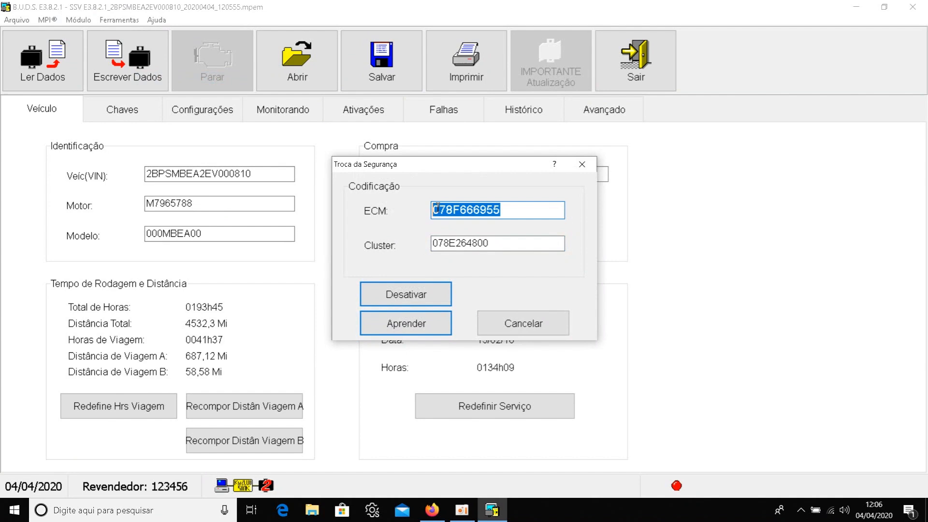
left_click(497, 243)
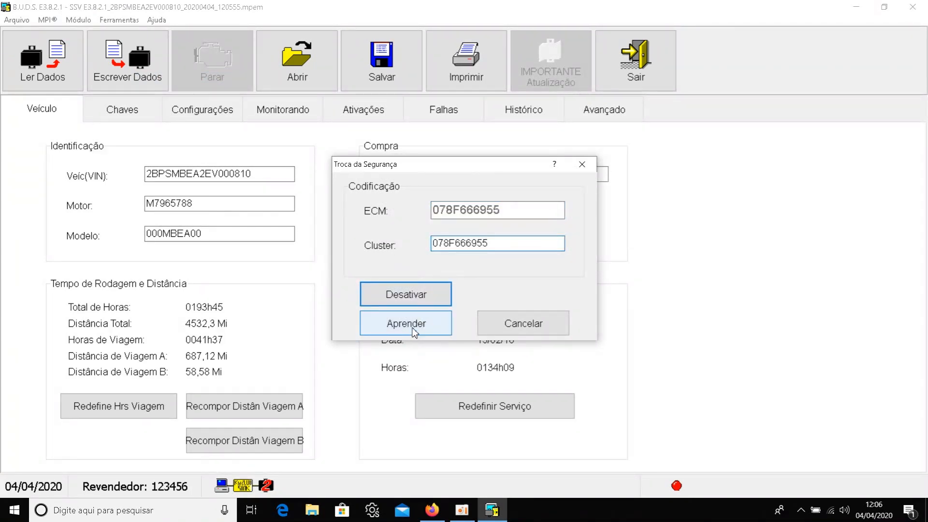
left_click(406, 323)
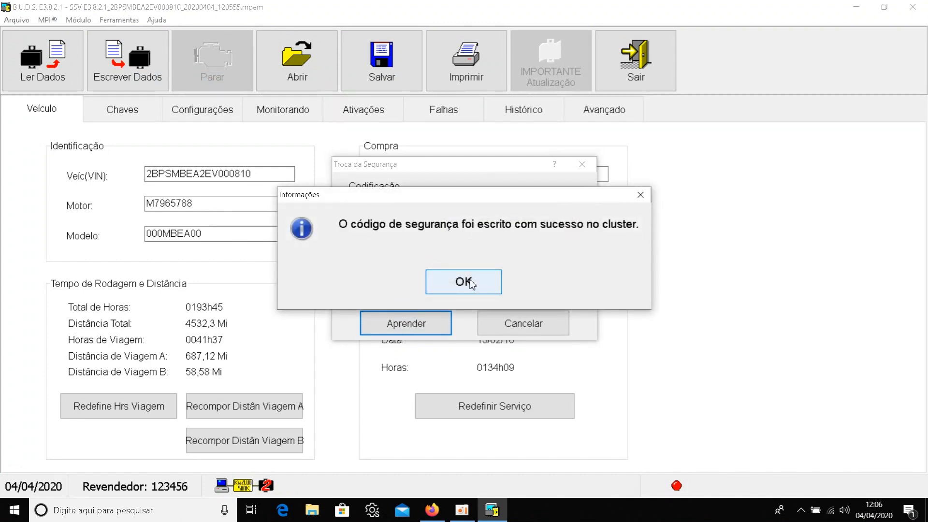
left_click(464, 281)
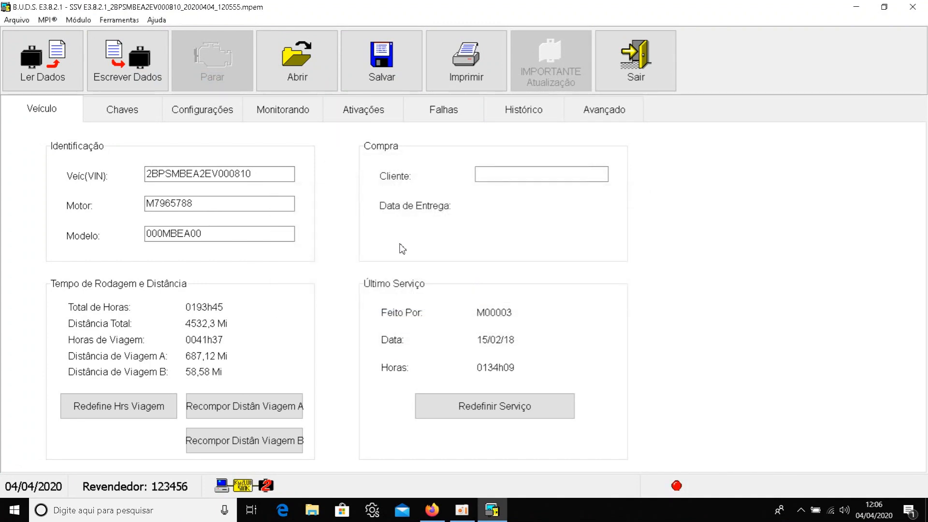
left_click(41, 60)
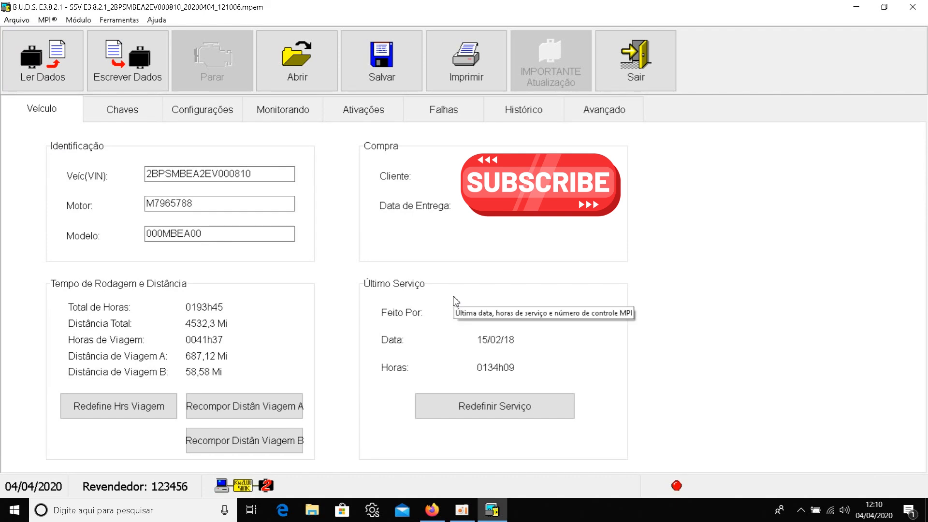
mouse_move(425, 291)
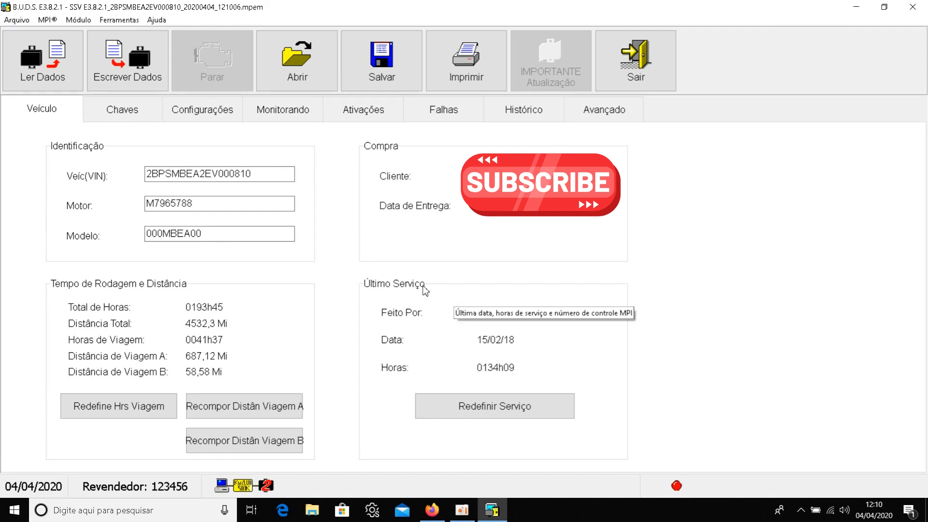